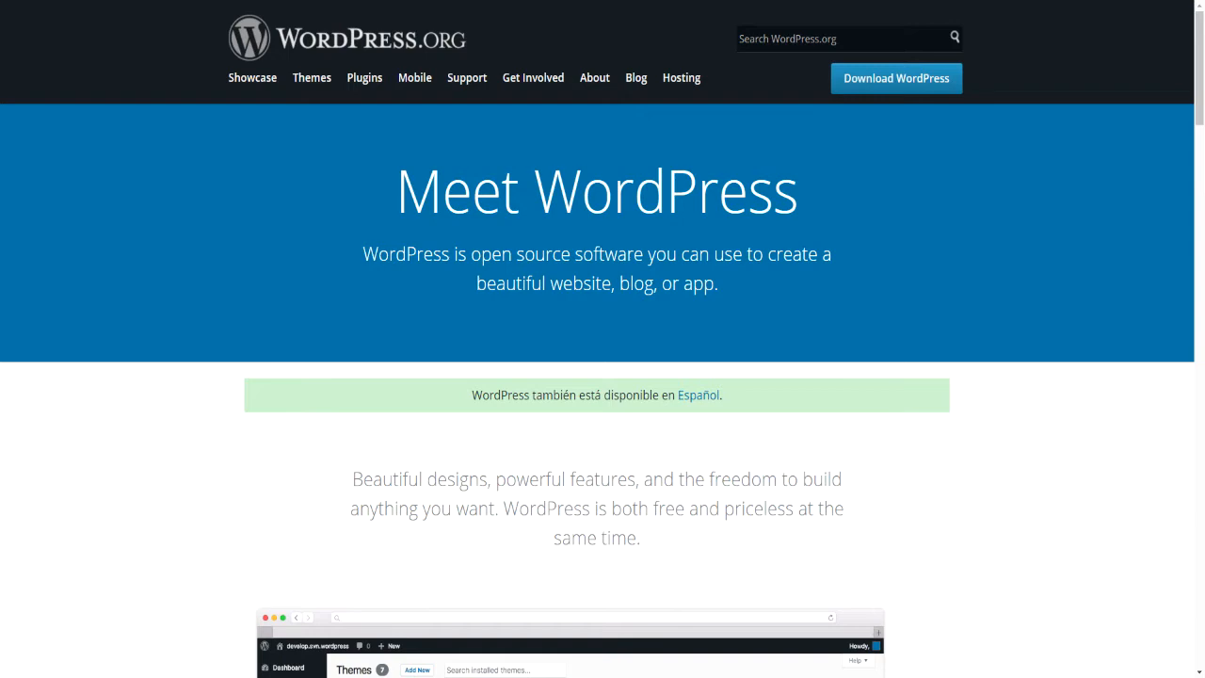
{"action": "scroll", "scroll_direction": "down", "scroll_amount": 3}
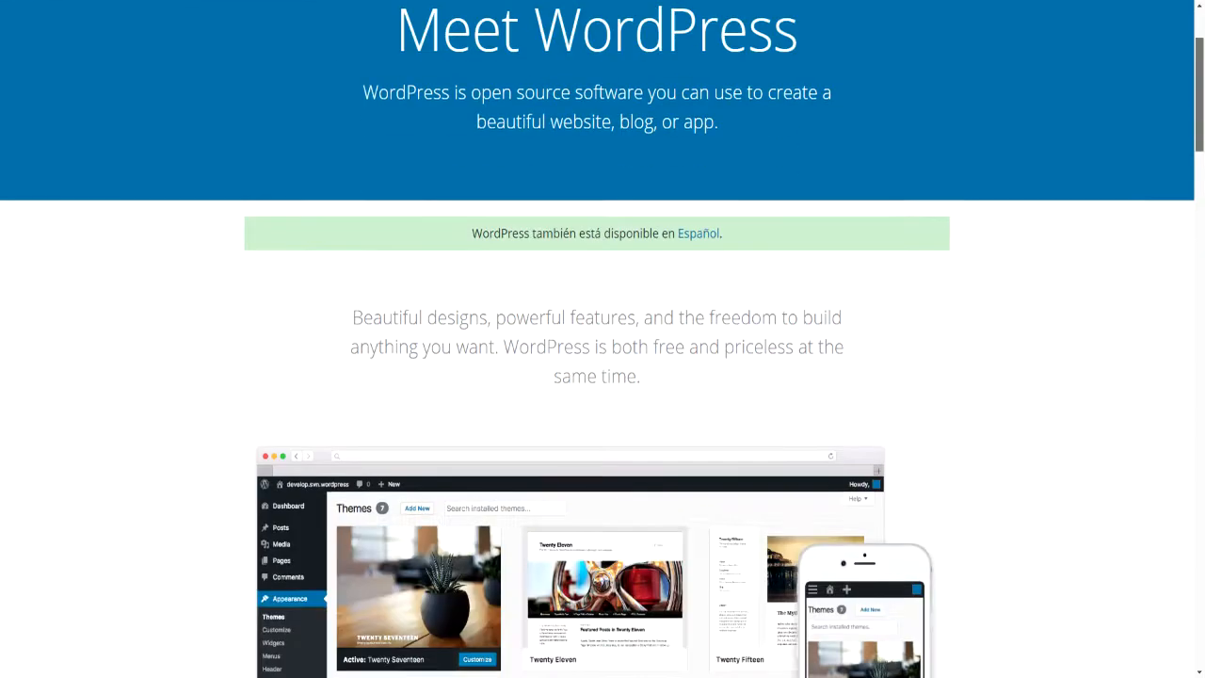
{"action": "scroll", "scroll_direction": "down", "scroll_amount": 3}
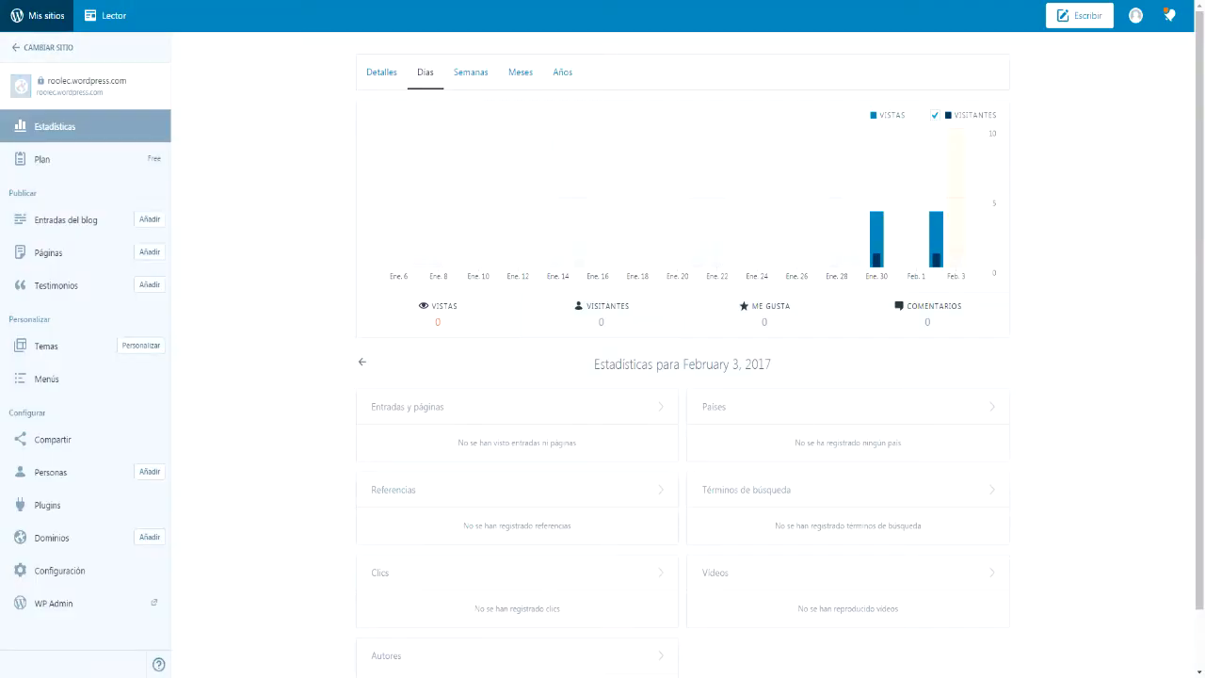
{"action": "mouse_move", "coordinate": [21, 86]}
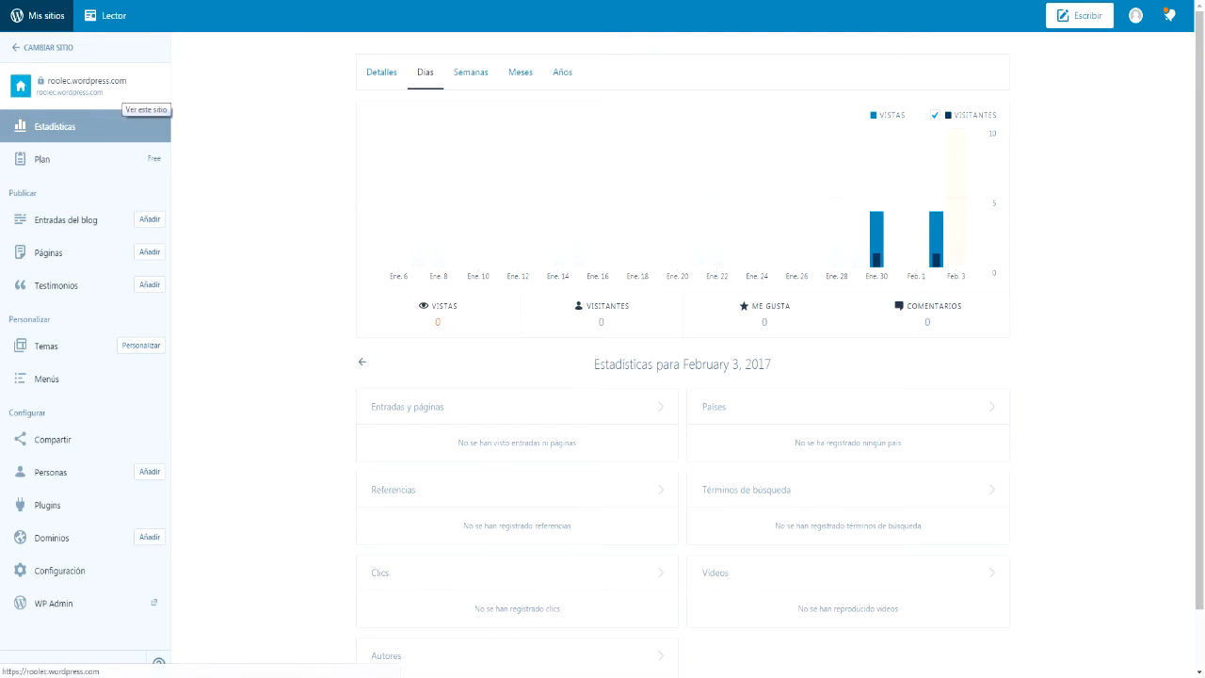